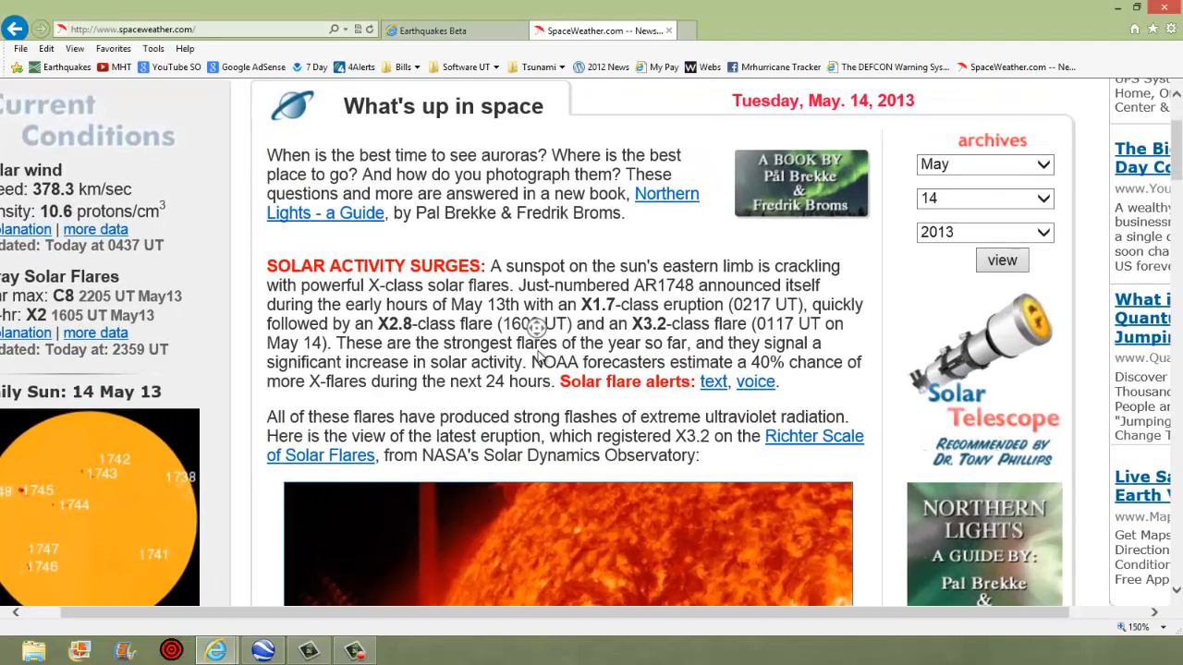
# - Scroll down the SpaceWeather.com article past the flare image to the coronal mass ejection paragraph
pyautogui.scroll(-3)
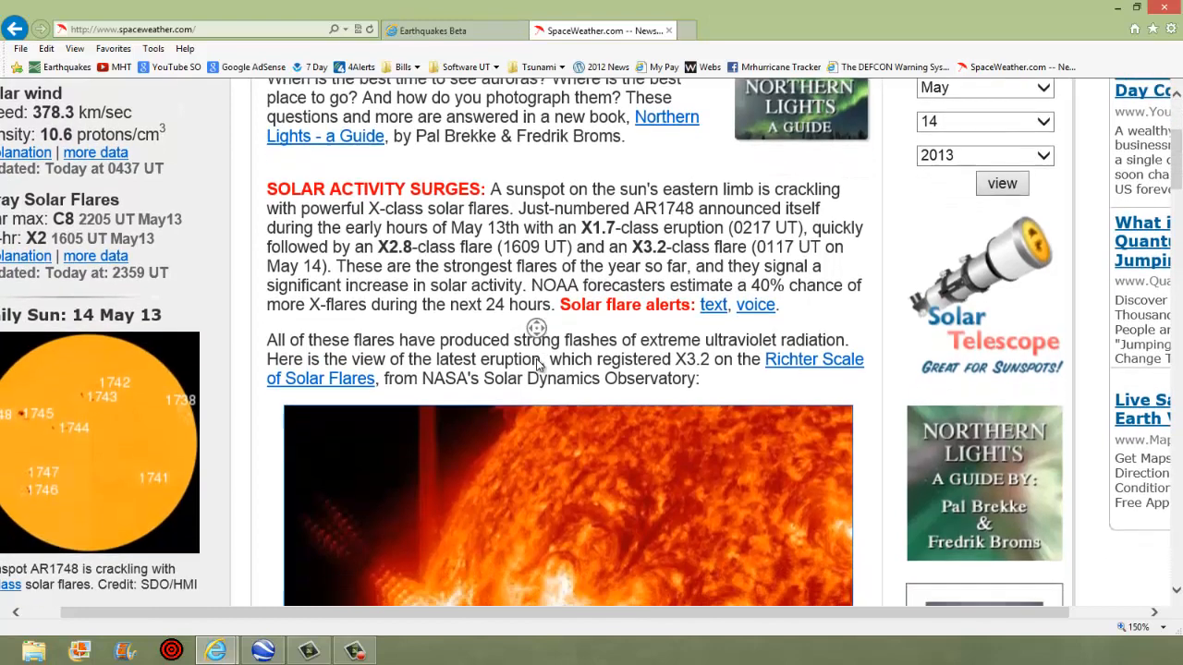
pyautogui.scroll(-3)
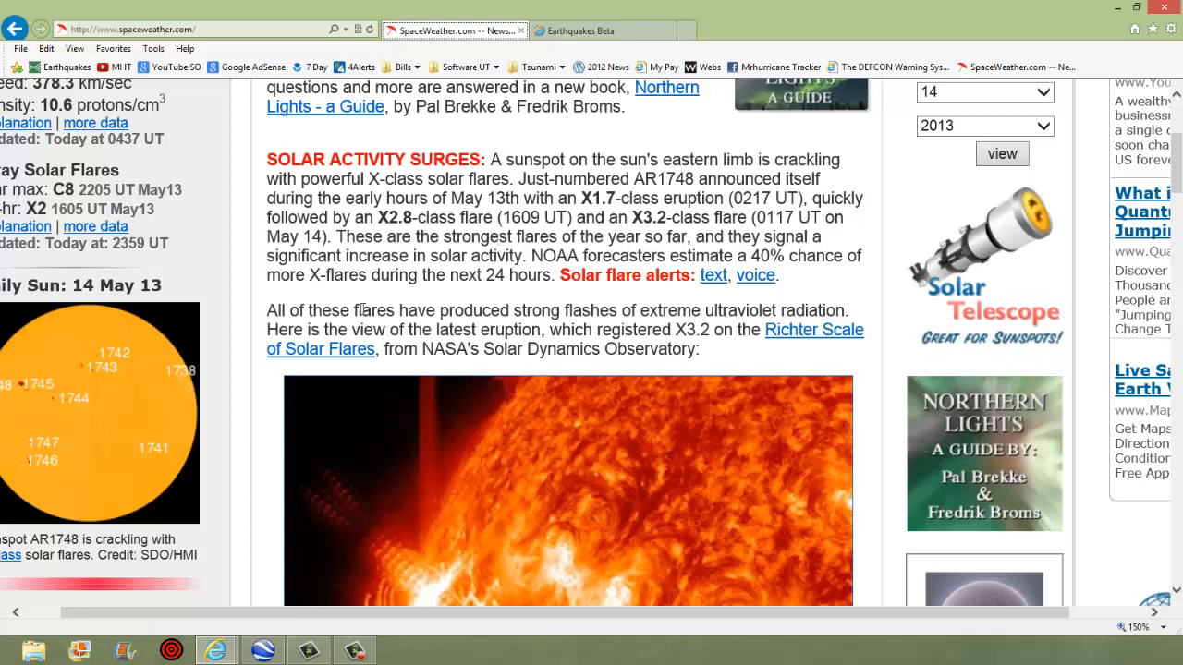
pyautogui.scroll(-3)
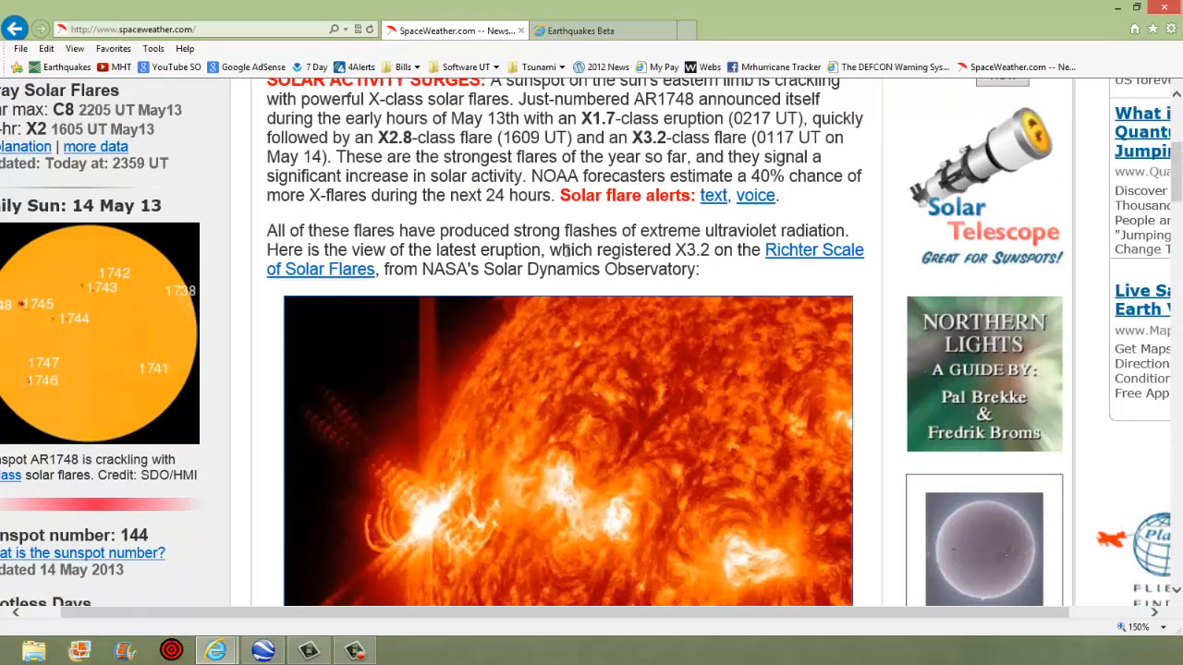
pyautogui.scroll(-3)
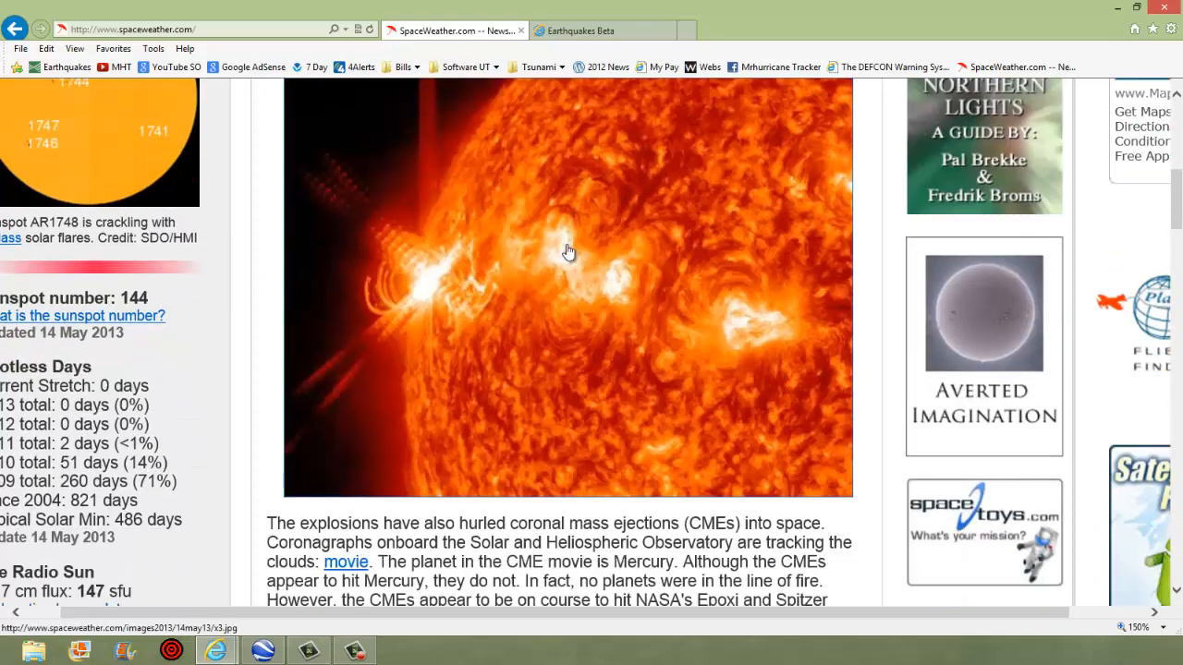
pyautogui.scroll(-3)
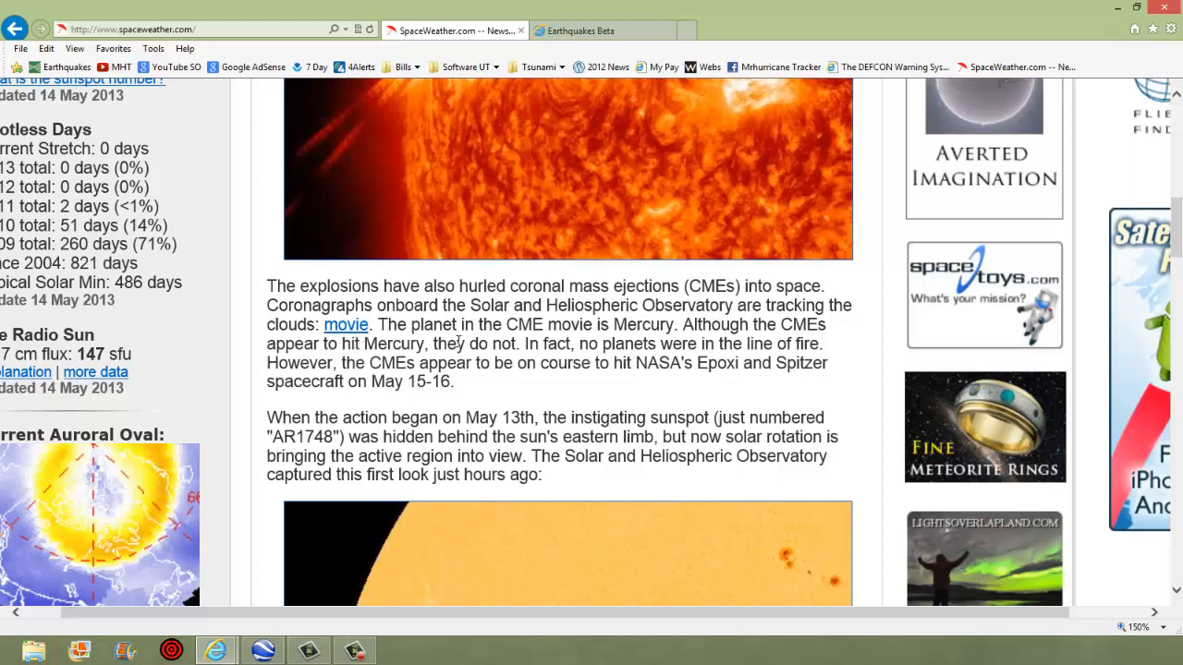
pyautogui.moveTo(669, 363)
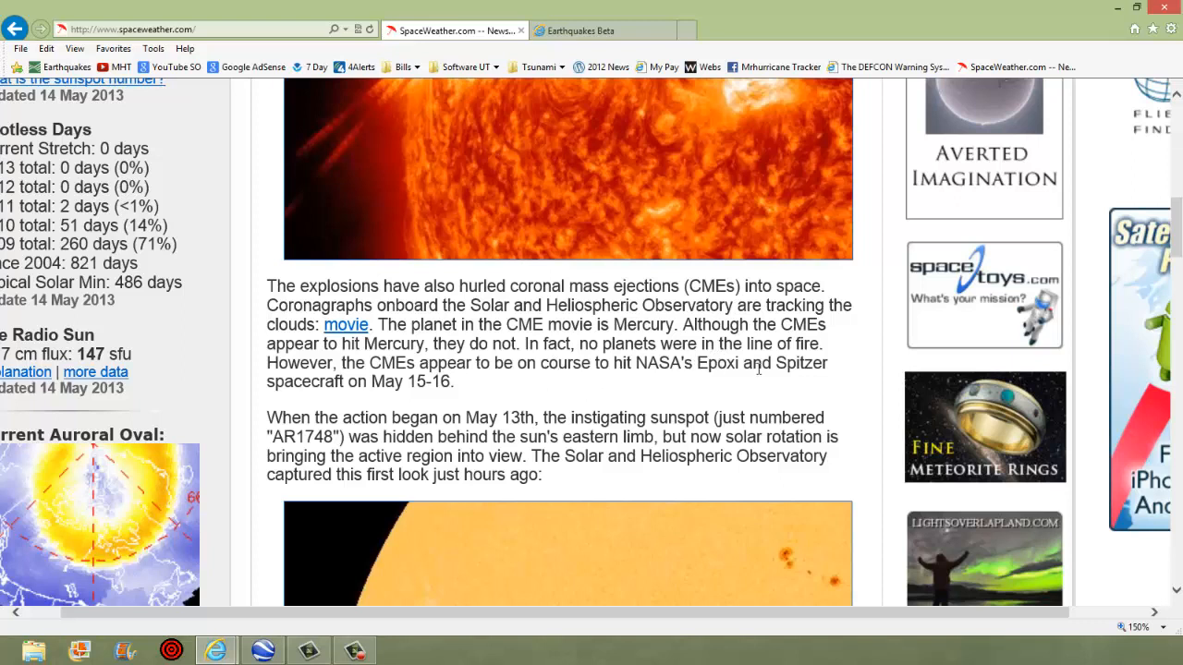
pyautogui.moveTo(773, 369)
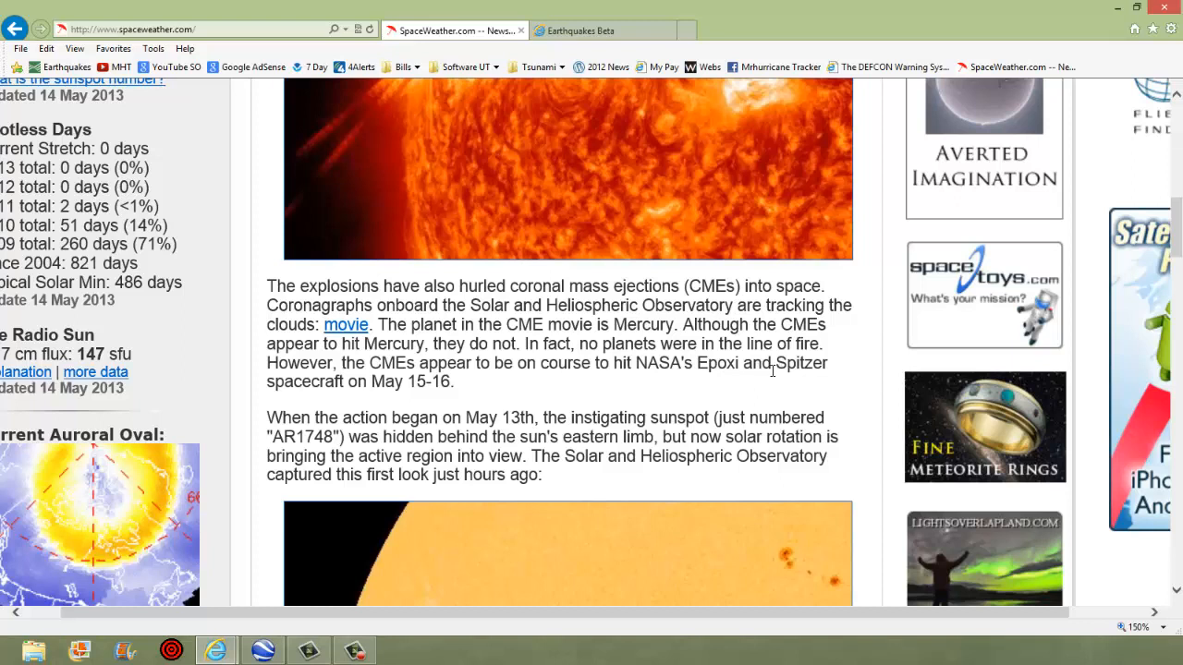
pyautogui.moveTo(646, 383)
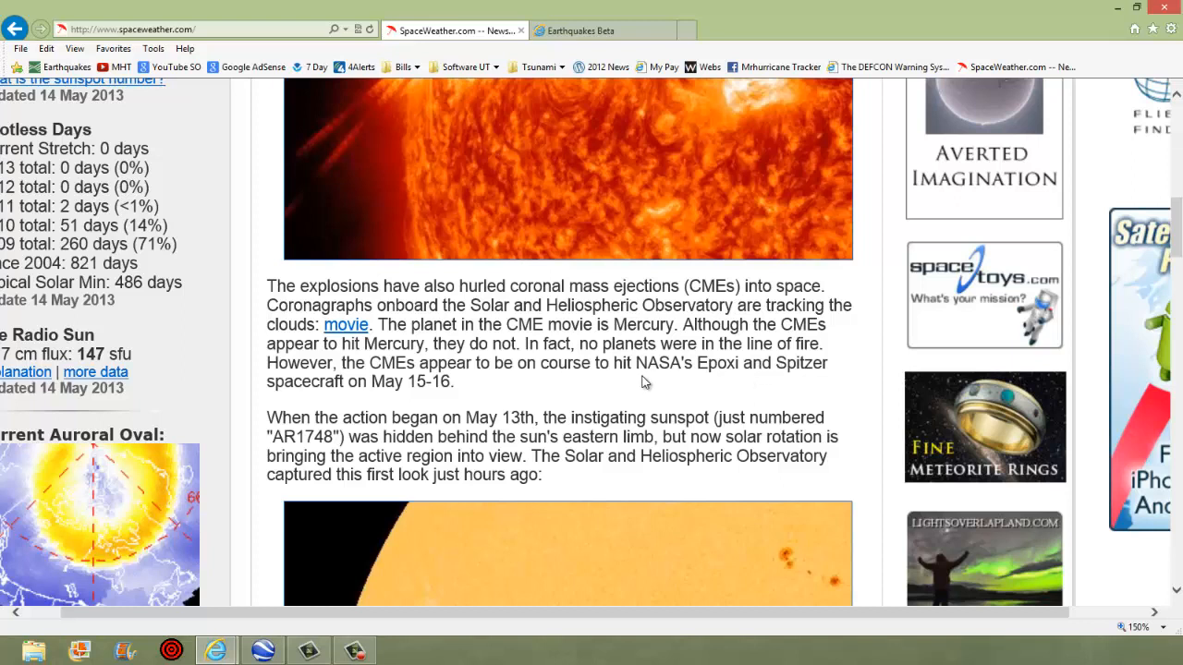
pyautogui.scroll(-3)
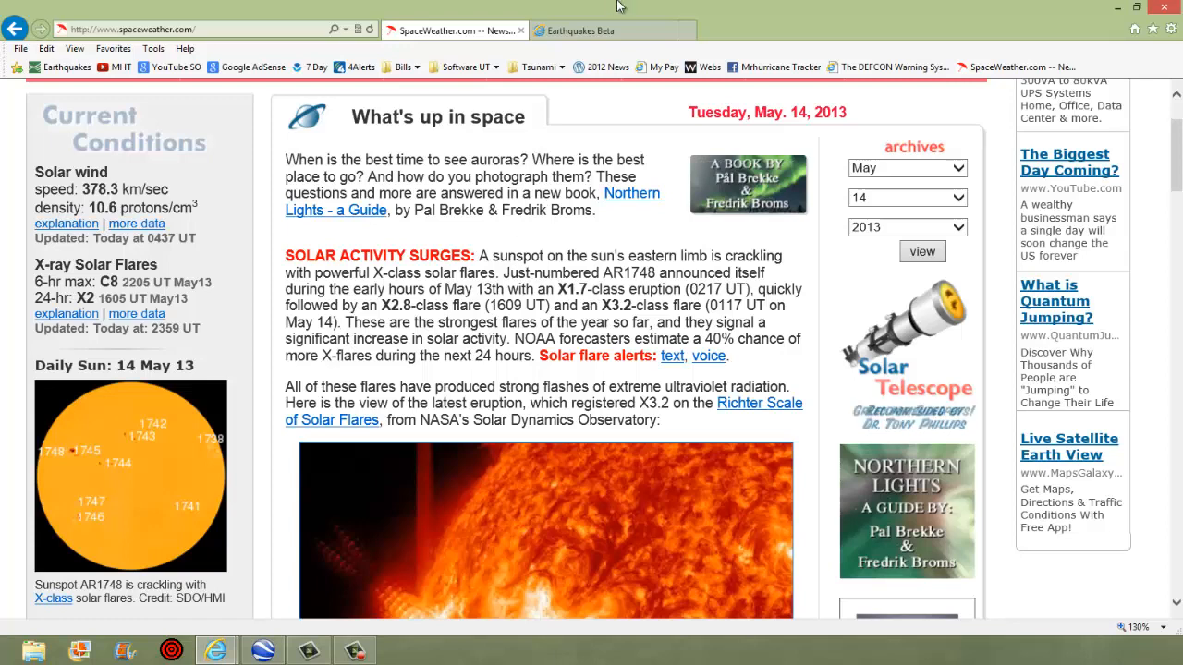
# - Switch to the USGS one-day M2.5+ list showing the M7.0 Agrihan quake at 603.4 km depth
pyautogui.click(601, 29)
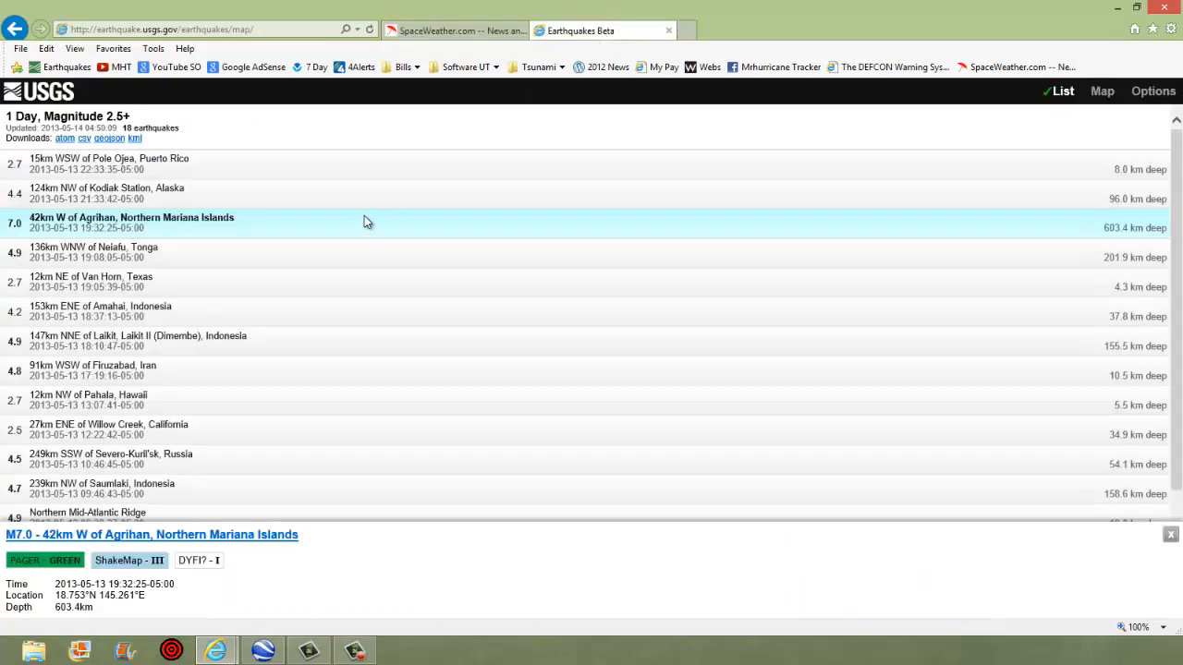
pyautogui.moveTo(370, 218)
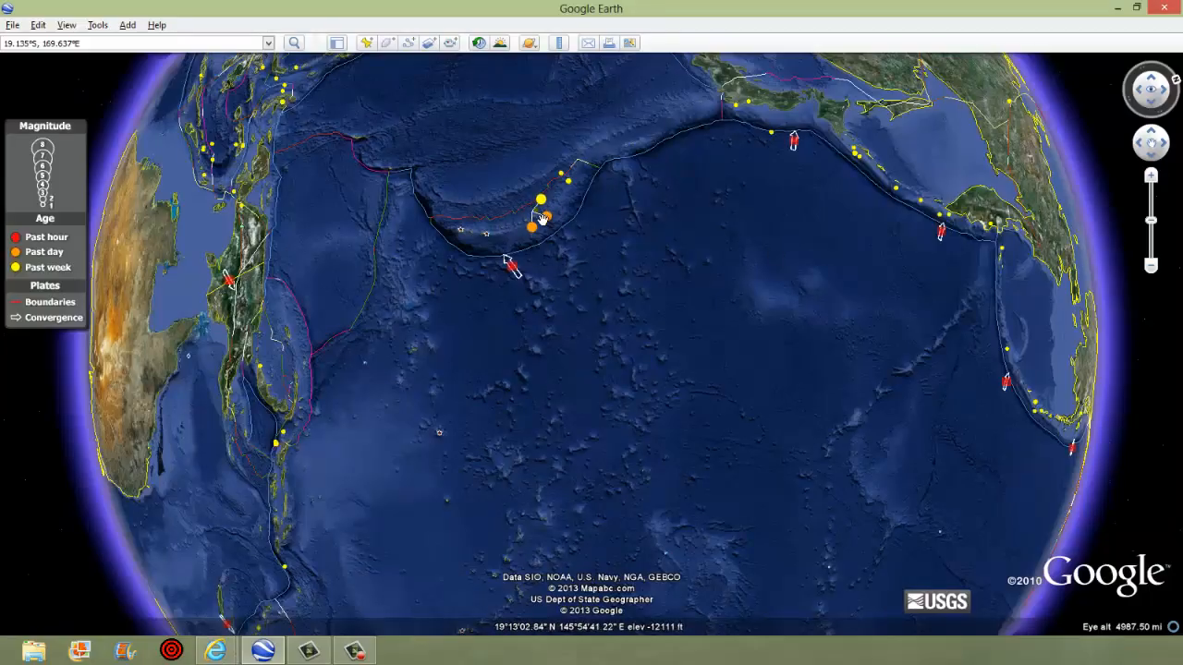
# - Show the info balloon for the M7.0 Pagan region, Northern Mariana Islands quake at 603.40 km depth
pyautogui.click(532, 230)
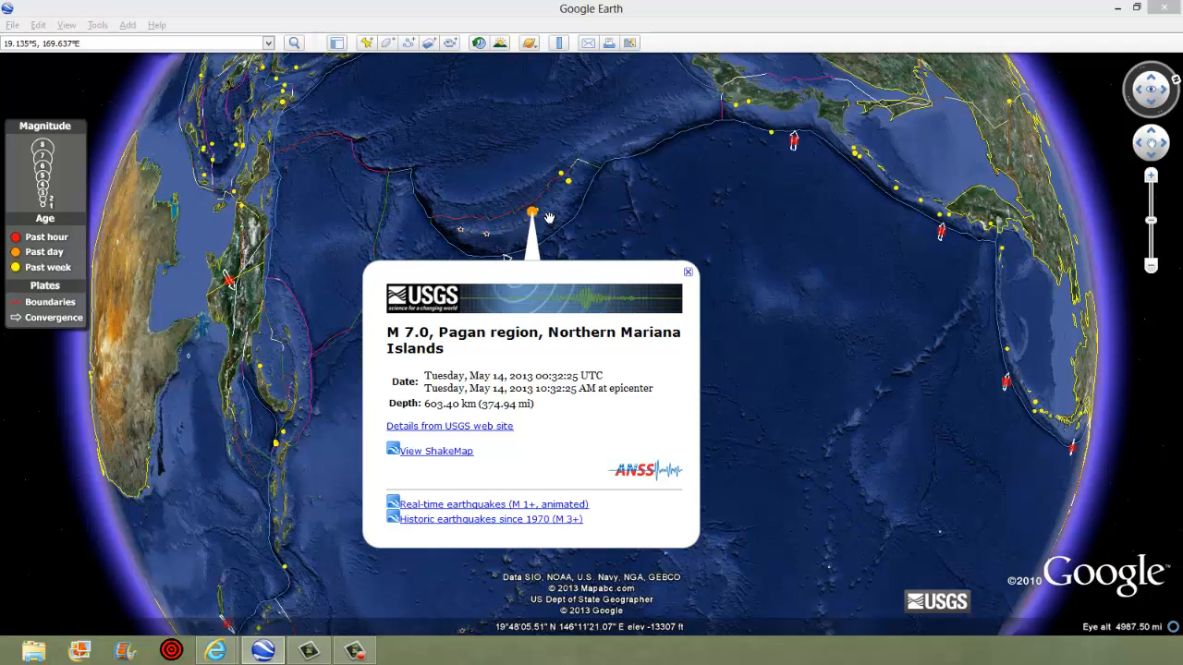
pyautogui.moveTo(924, 379)
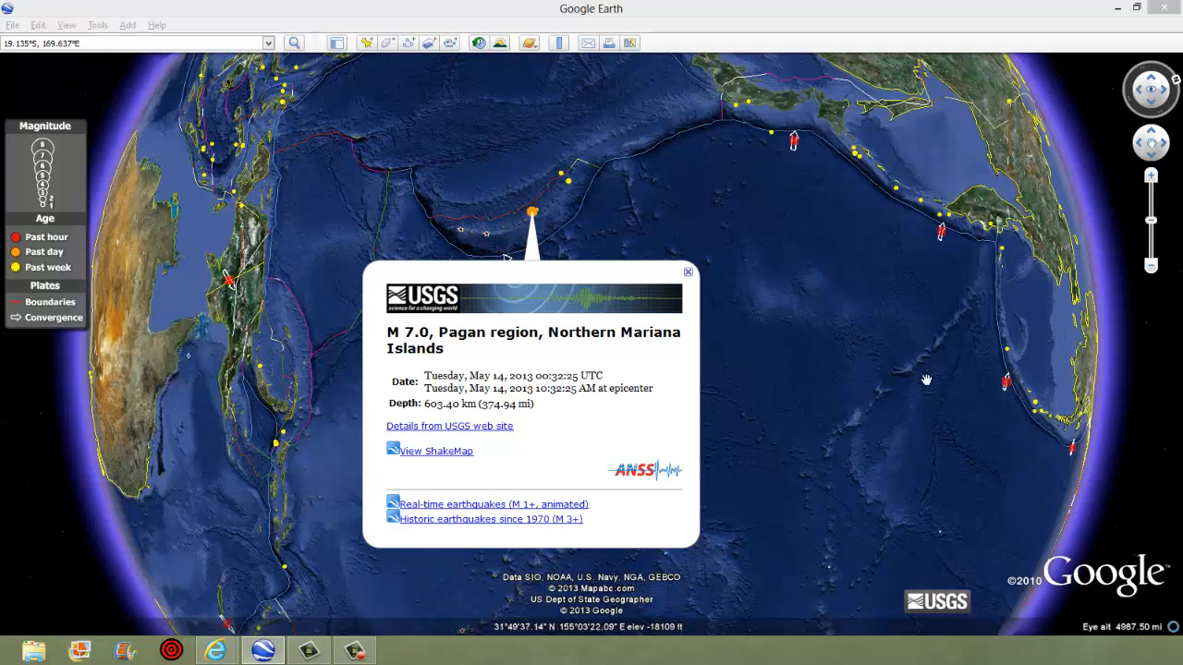
pyautogui.moveTo(946, 390)
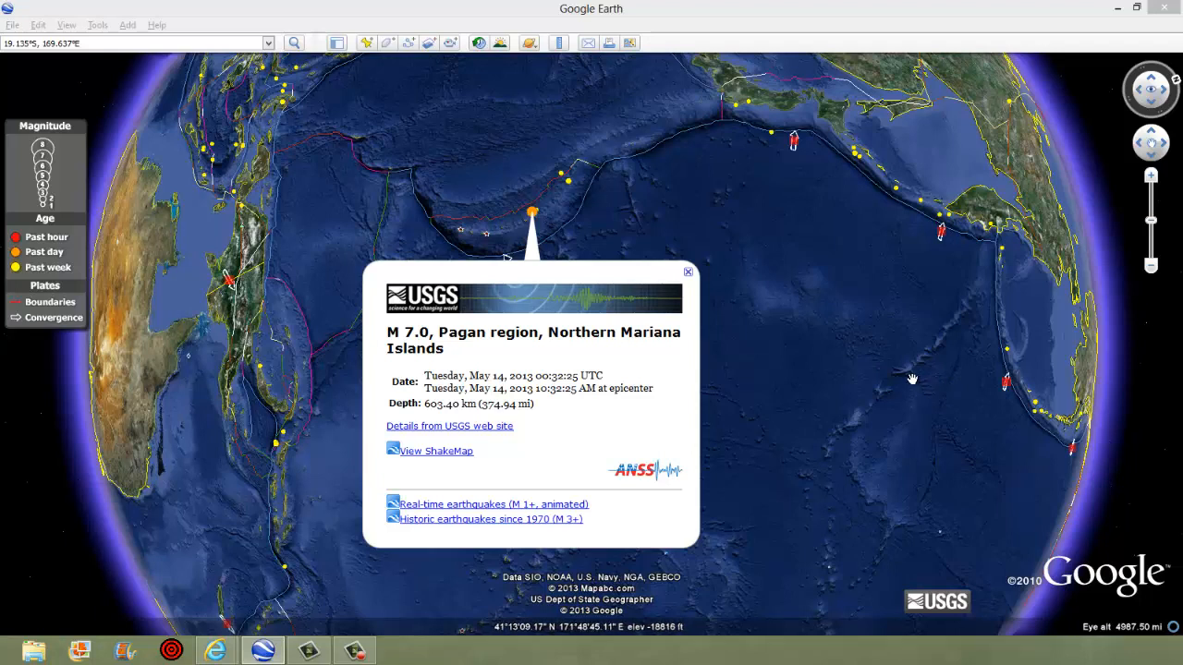
pyautogui.moveTo(868, 366)
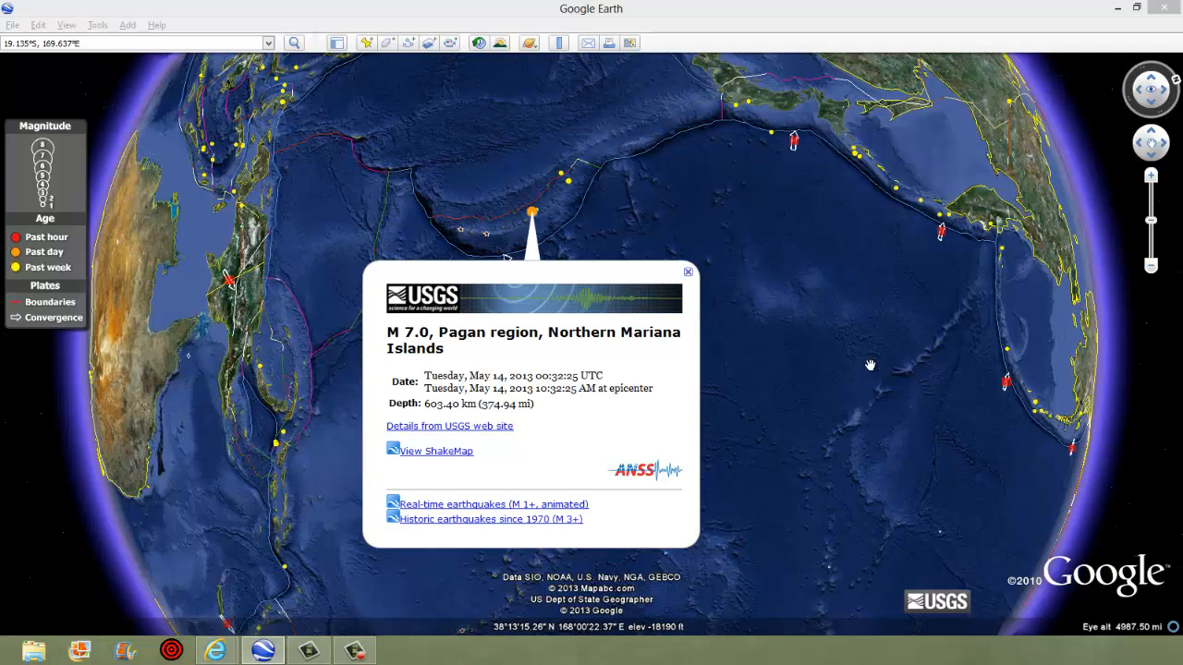
pyautogui.moveTo(1147, 392)
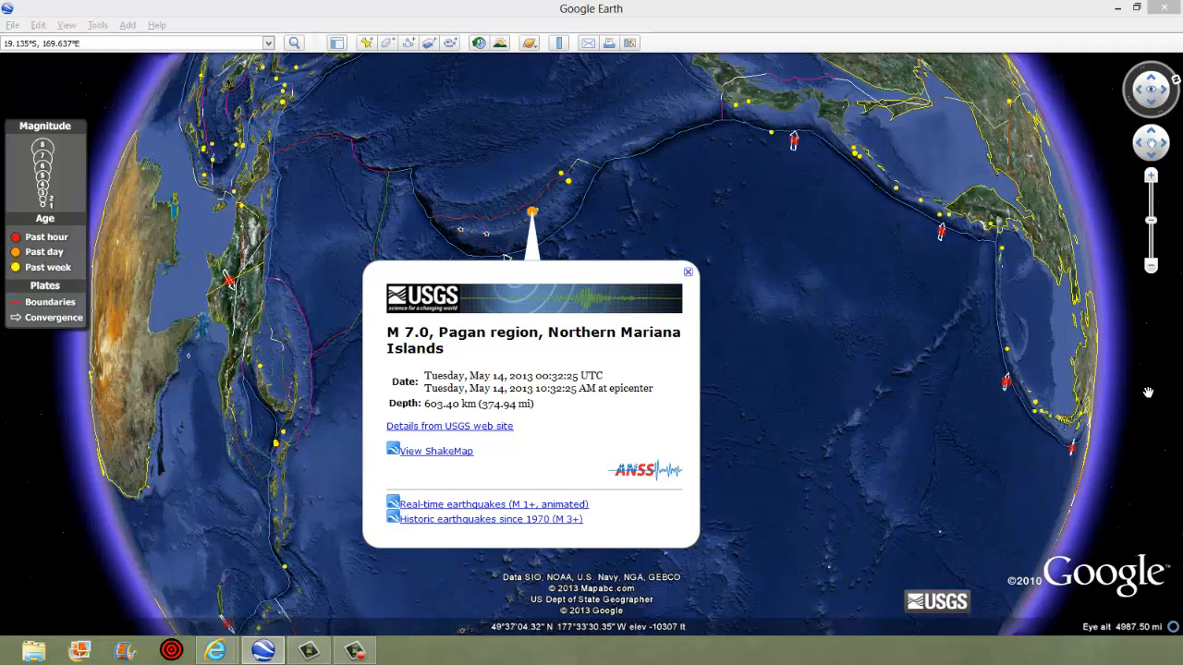